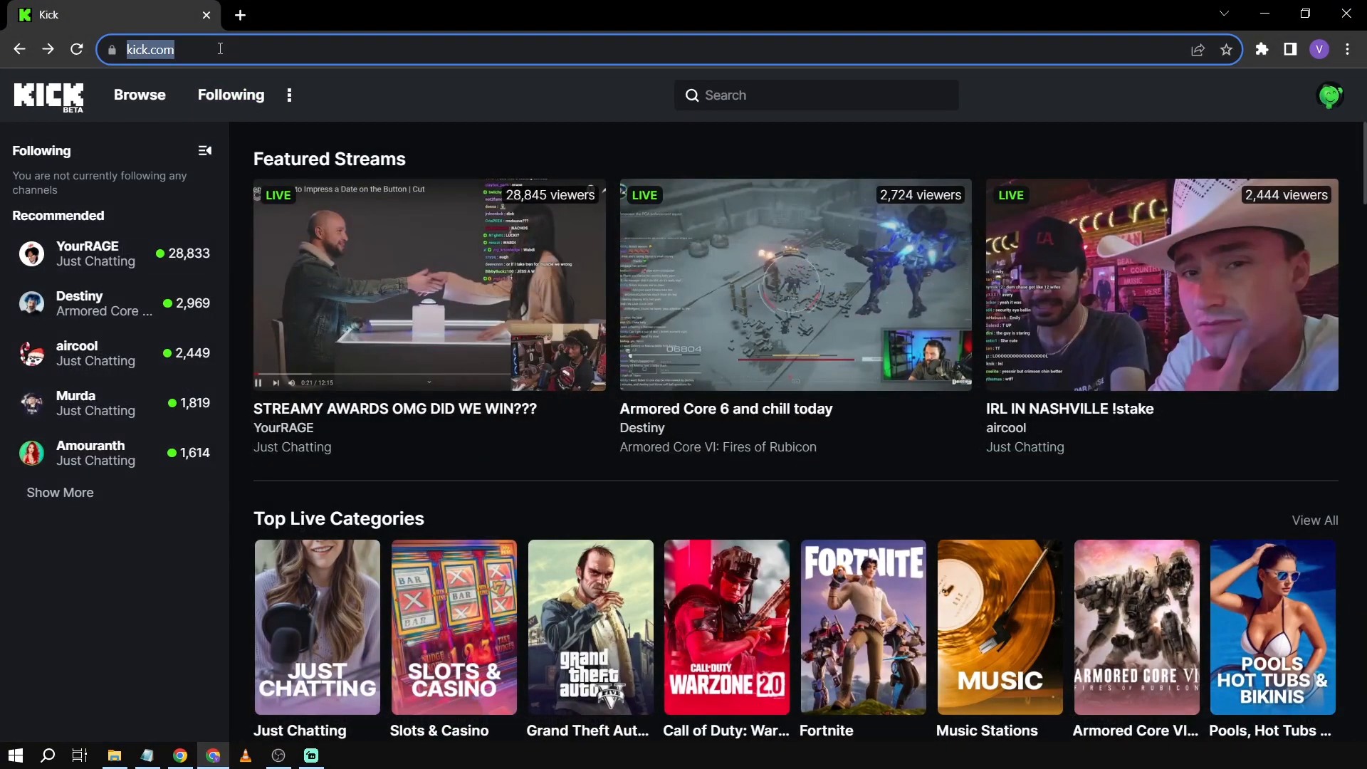
{"action": "mouse_move", "coordinate": [892, 73]}
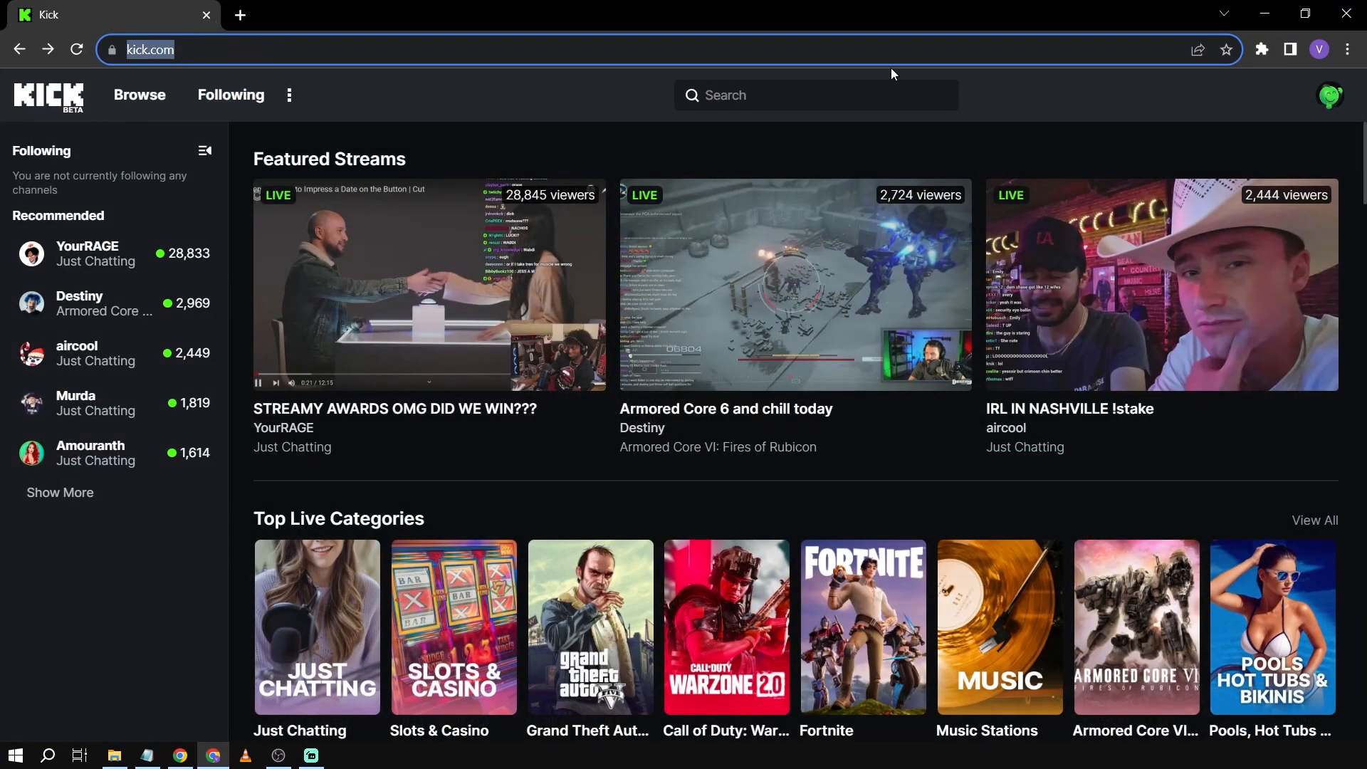
Open the Kick Creator Dashboard from the profile avatar's account menu
{"action": "left_click", "coordinate": [1328, 95]}
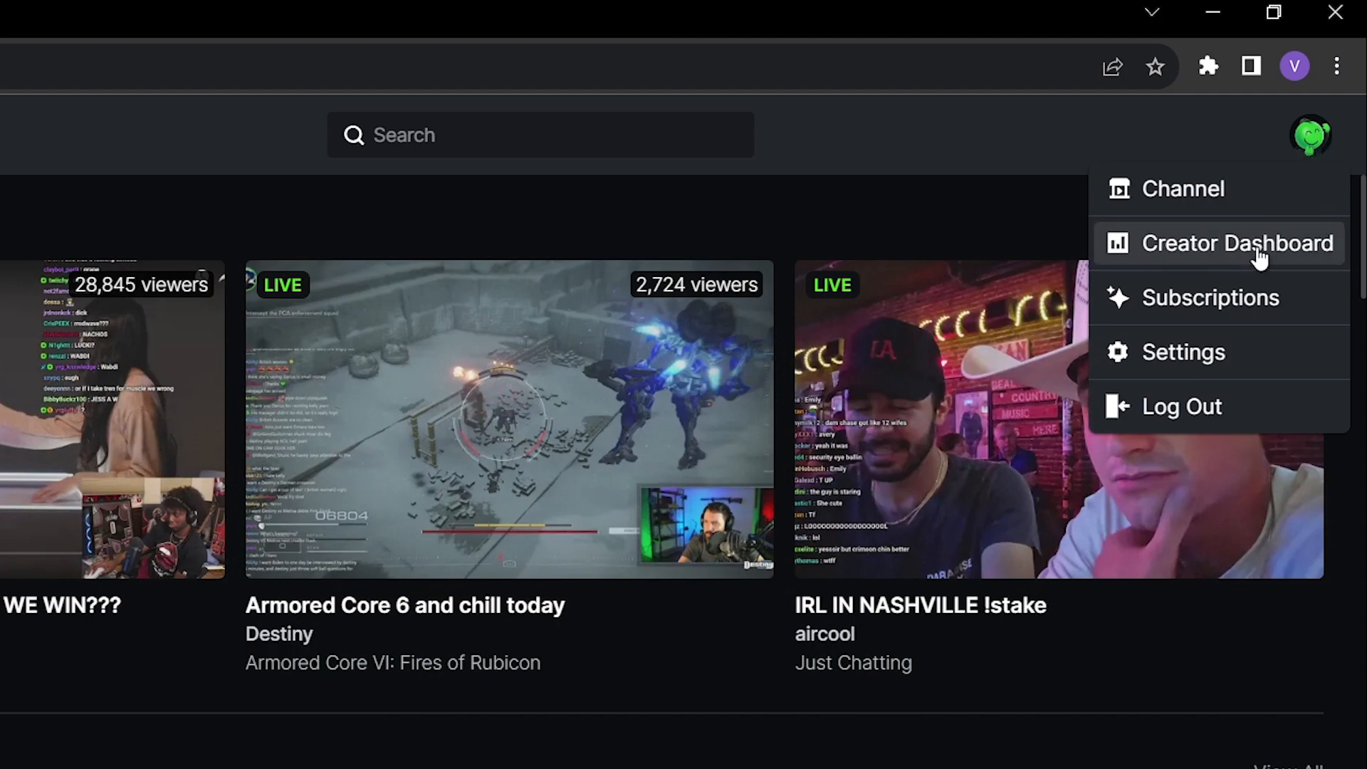
{"action": "left_click", "coordinate": [1237, 243]}
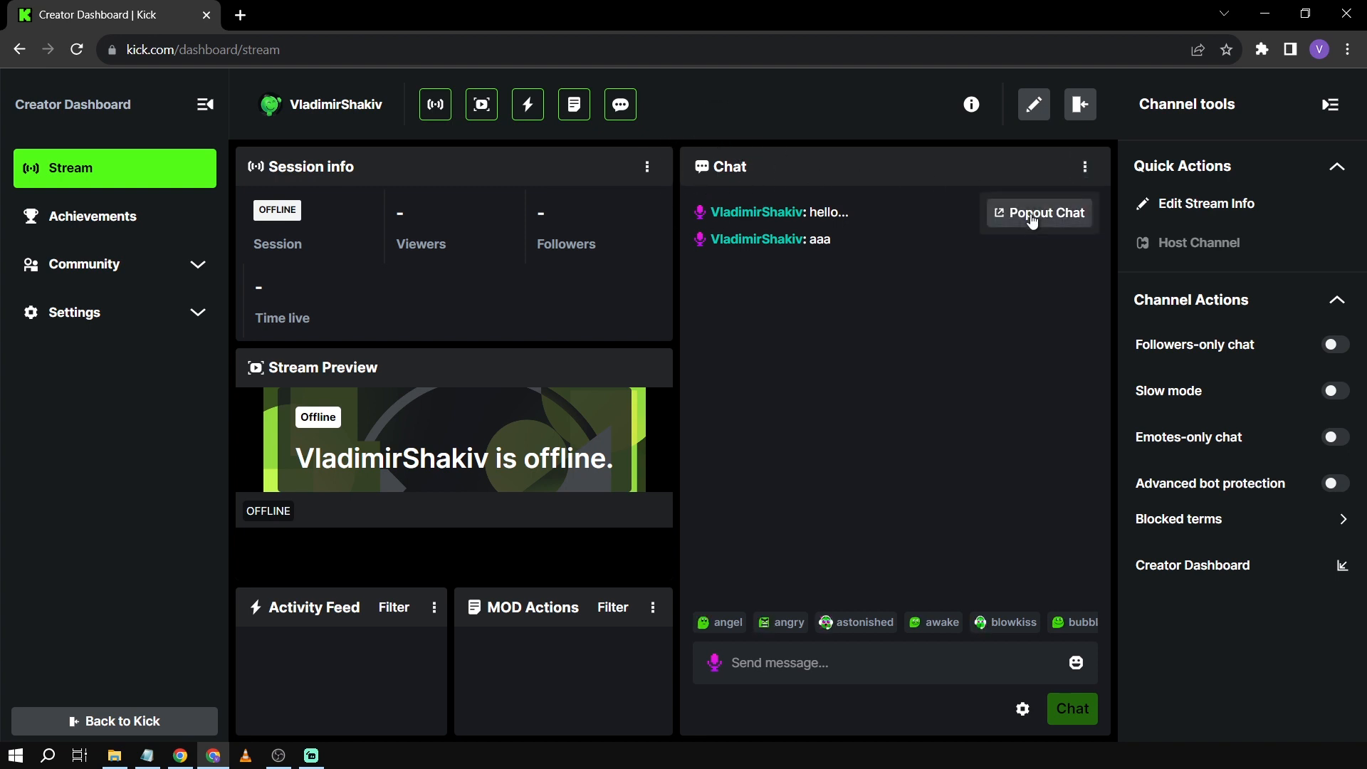
Pop the Kick chat out into its own window, then switch to Streamlabs Desktop
{"action": "left_click", "coordinate": [1038, 212]}
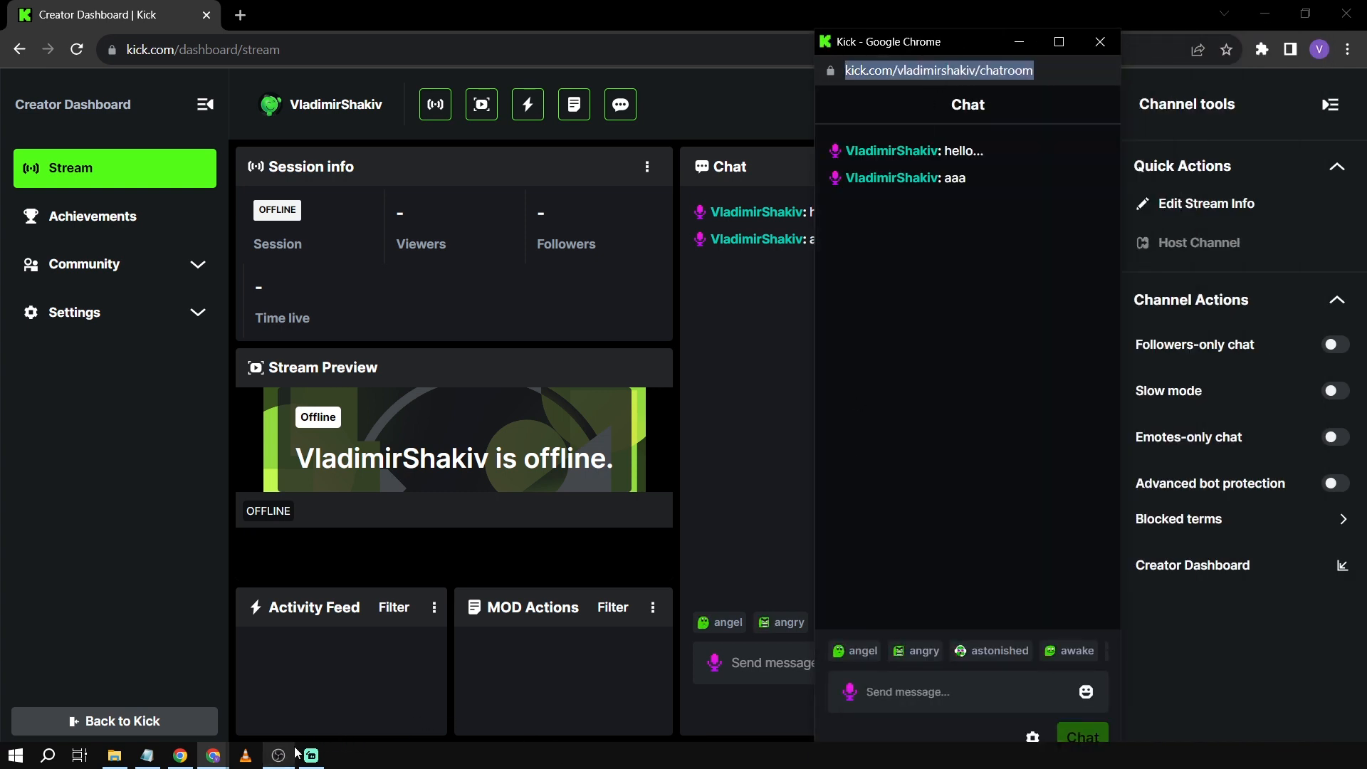
{"action": "left_click", "coordinate": [311, 755]}
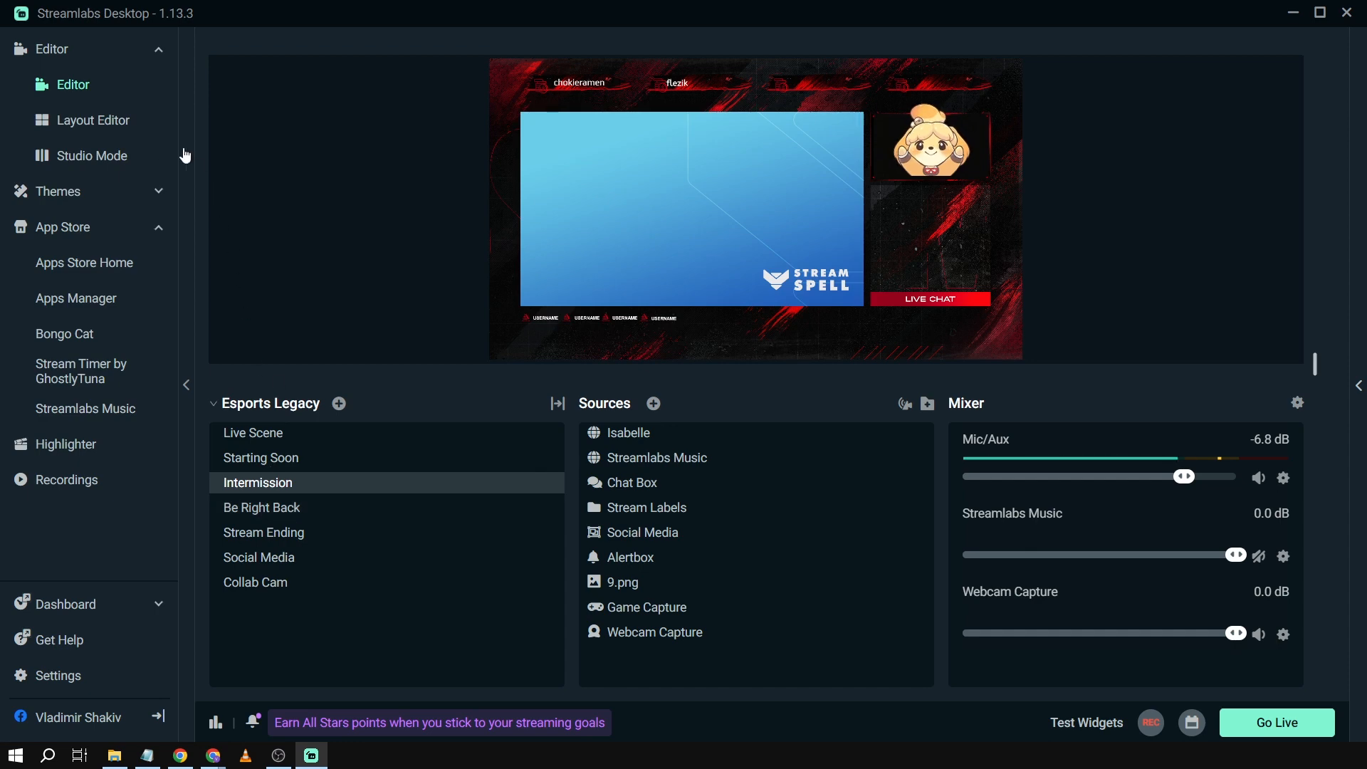
Add a Website panel with the Kick chatroom URL in the Layout Editor and save the layout
{"action": "left_click", "coordinate": [92, 119]}
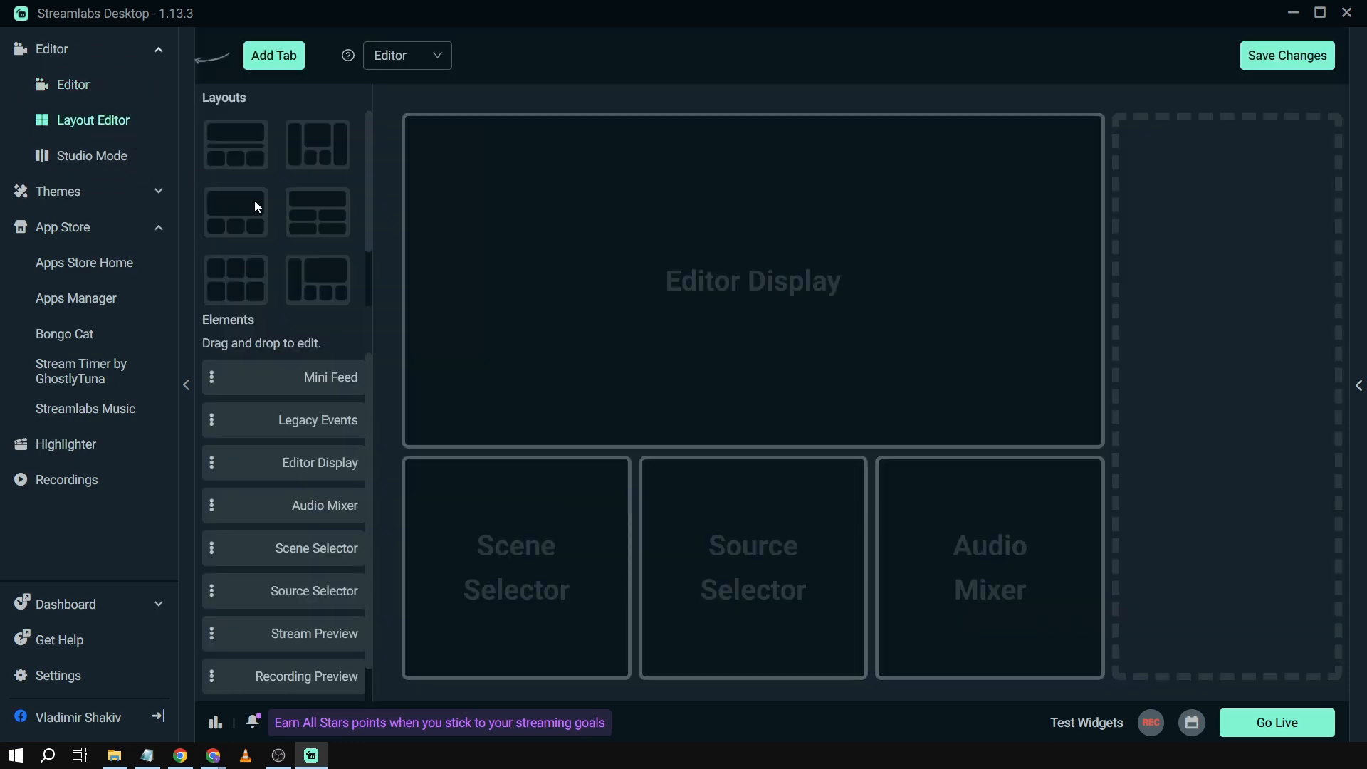
{"action": "scroll", "scroll_direction": "down", "scroll_amount": 3}
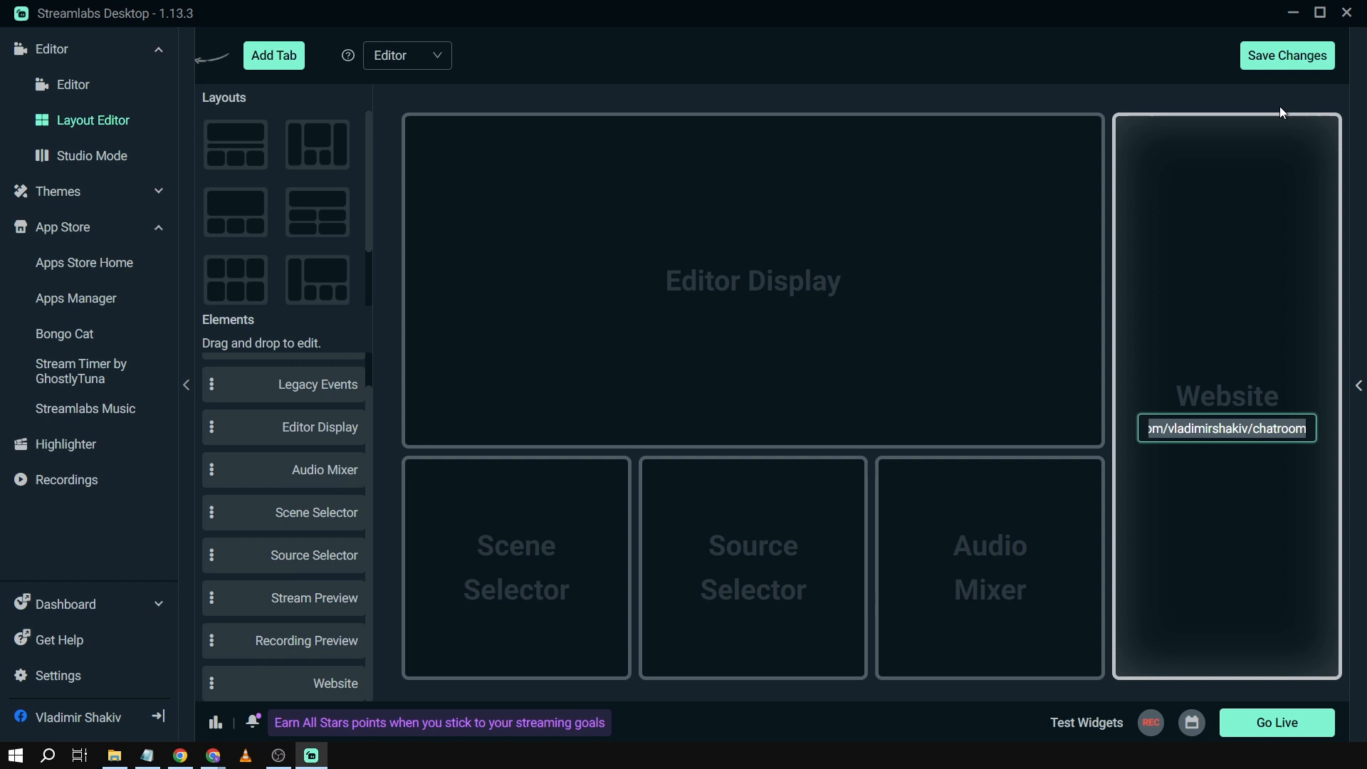
{"action": "left_click", "coordinate": [72, 84]}
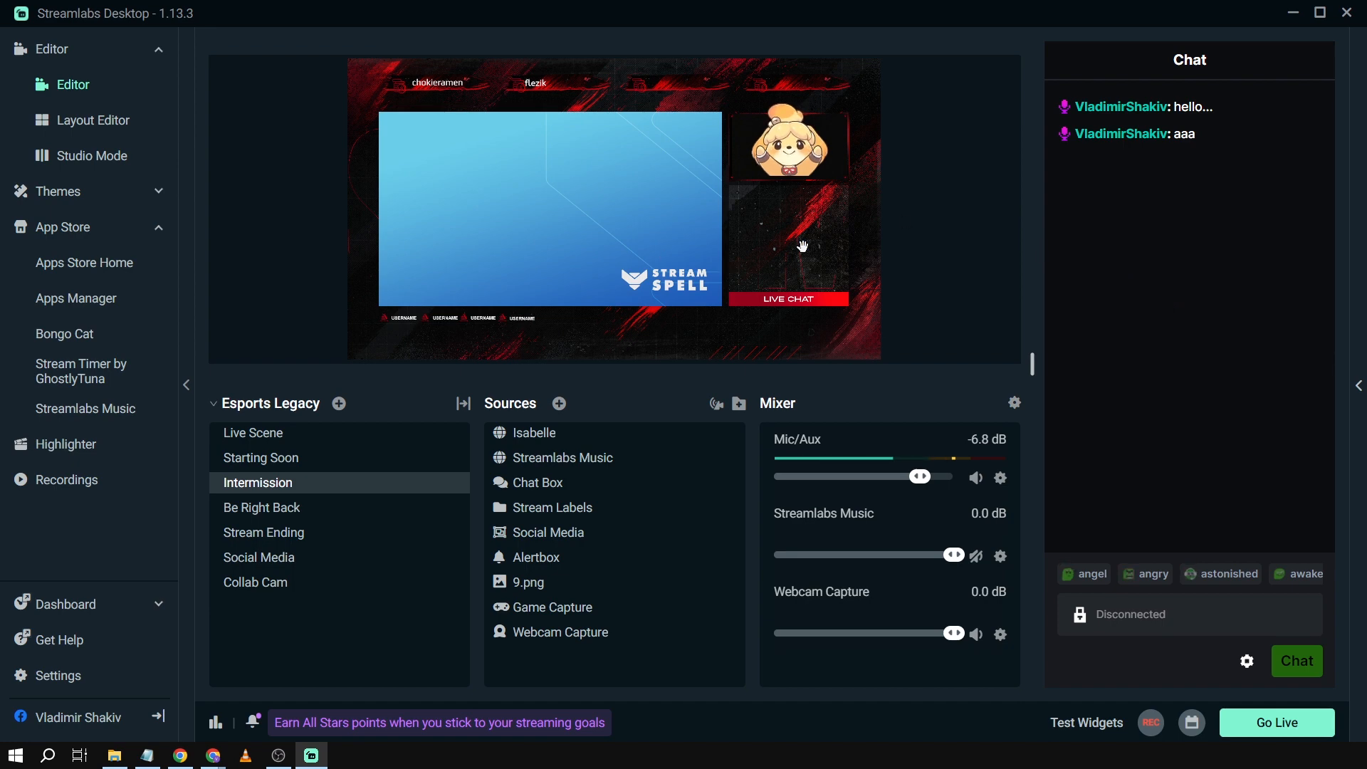
{"action": "mouse_move", "coordinate": [516, 379]}
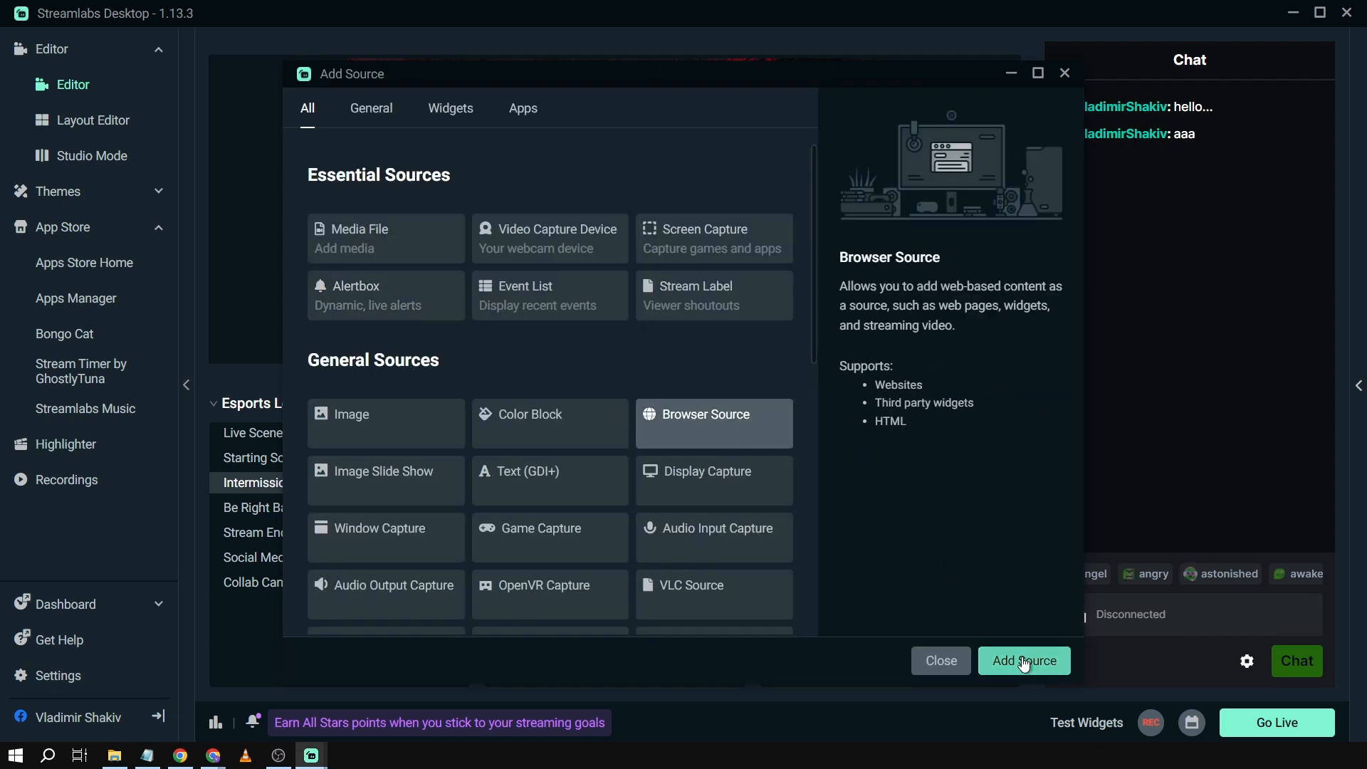
Add a new Browser Source named 'Kick Chatbox' loading the Kick chatroom URL
{"action": "left_click", "coordinate": [1024, 659]}
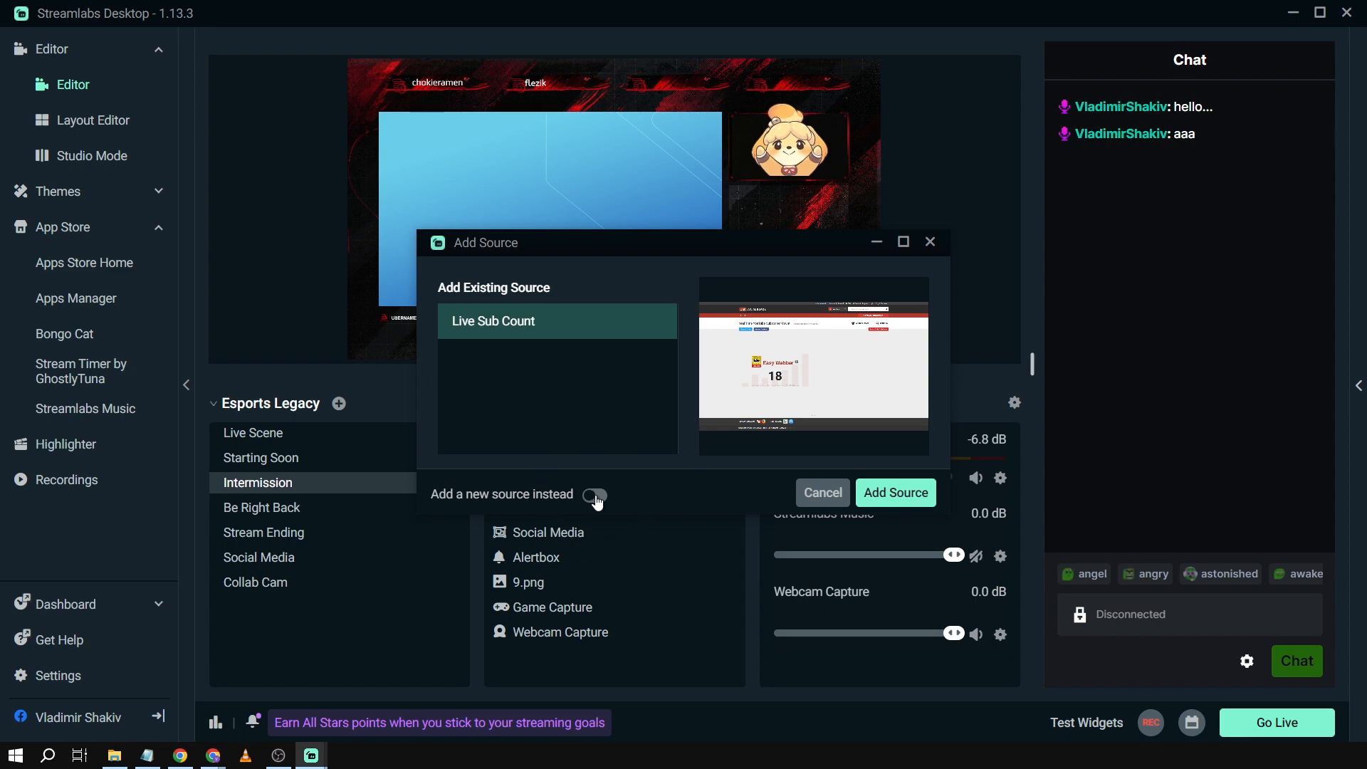
{"action": "left_click", "coordinate": [595, 496]}
{"action": "type", "text": "Kick Chatbox"}
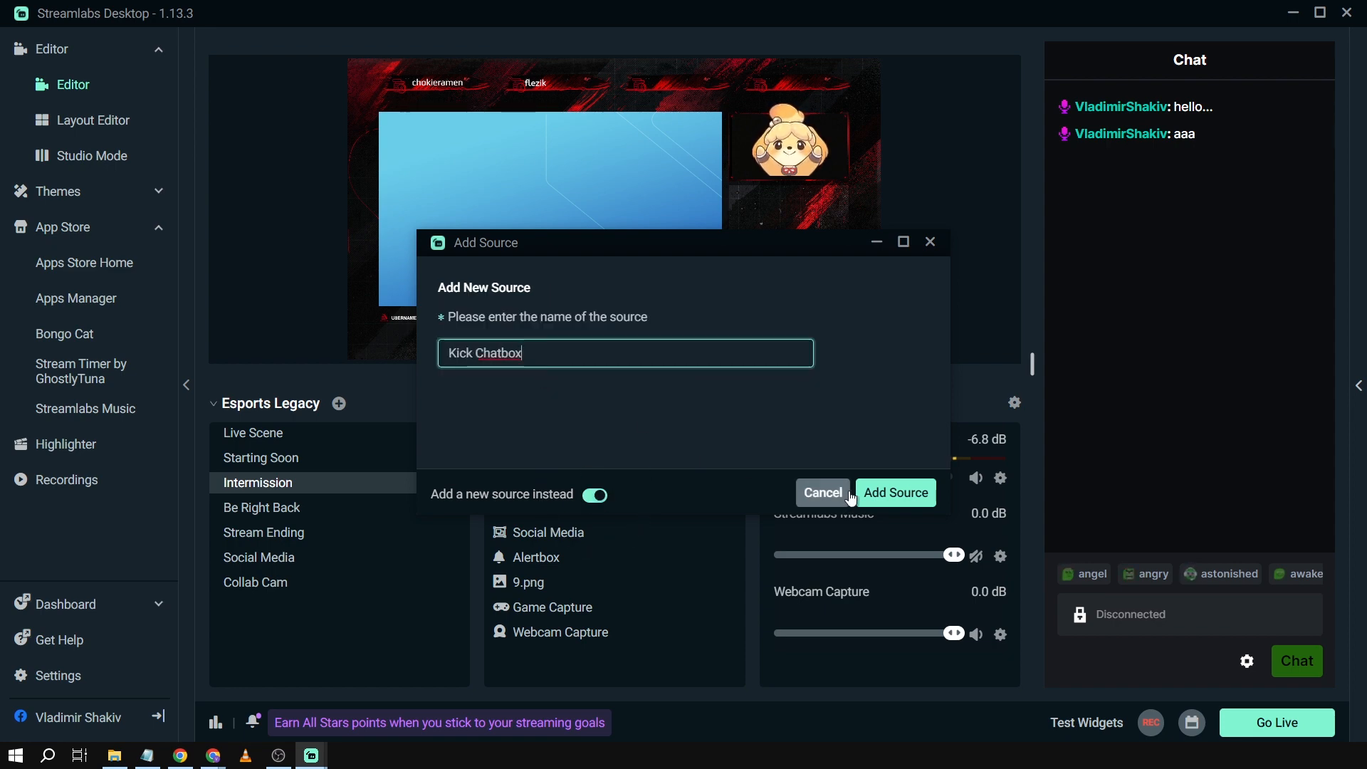
{"action": "left_click", "coordinate": [894, 492]}
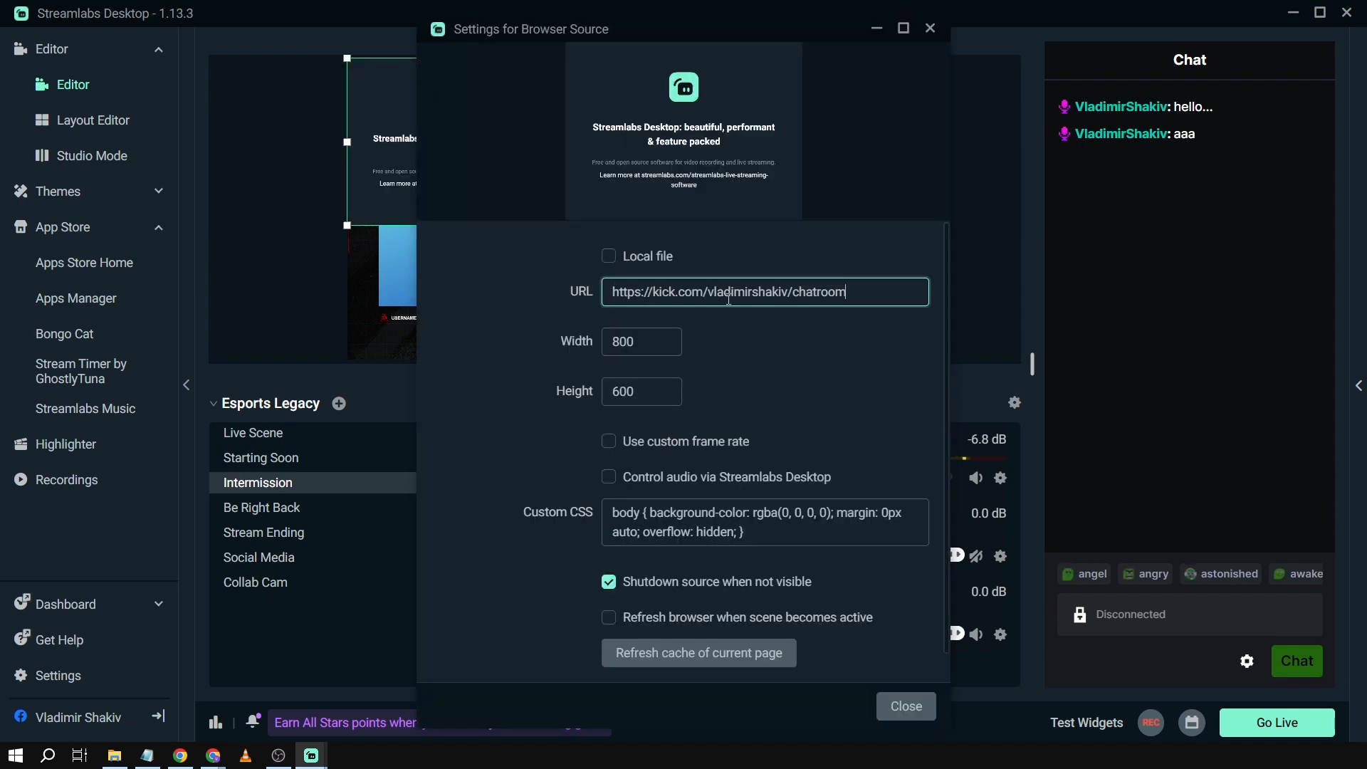
Position the Kick Chatbox over the overlay's live chat area beneath the character
{"action": "left_click", "coordinate": [904, 706]}
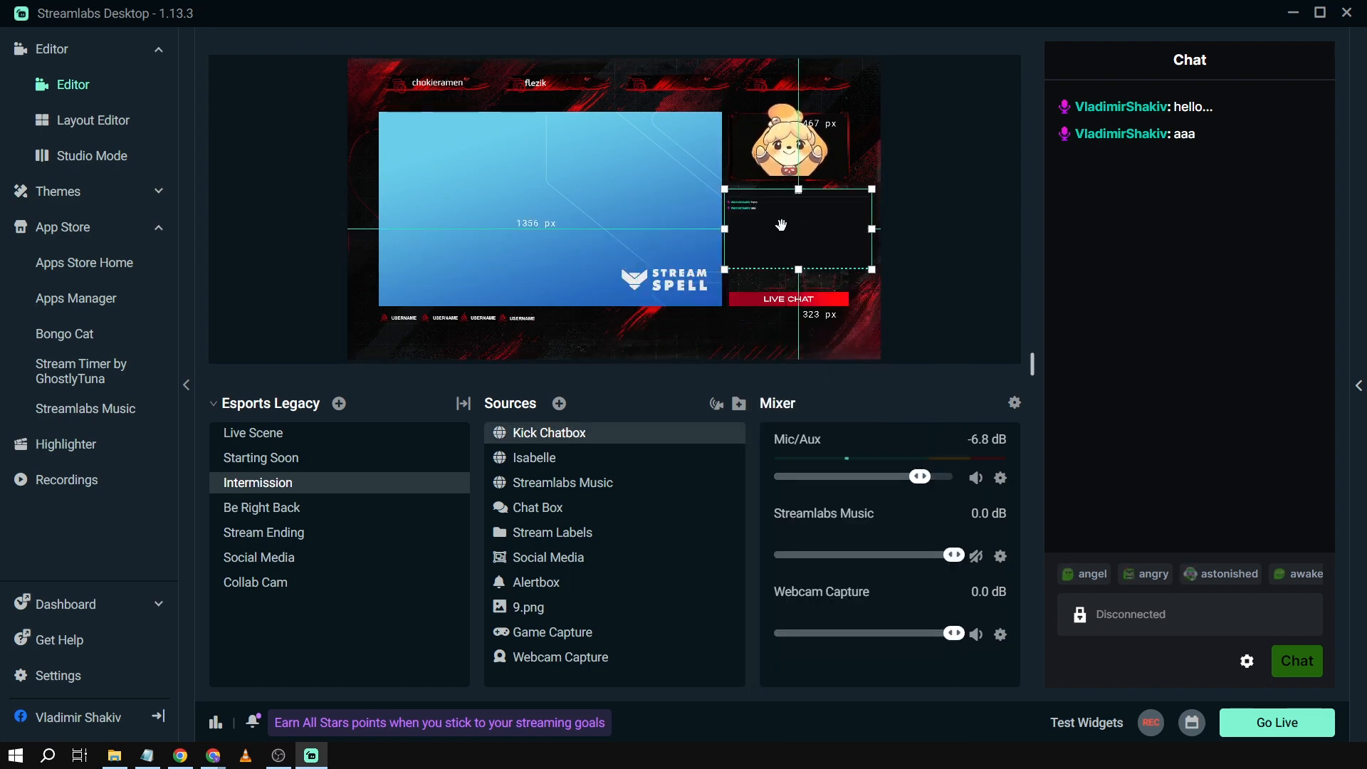
Set the Kick Chatbox properties to width 500 and height 1000
{"action": "right_click", "coordinate": [782, 225]}
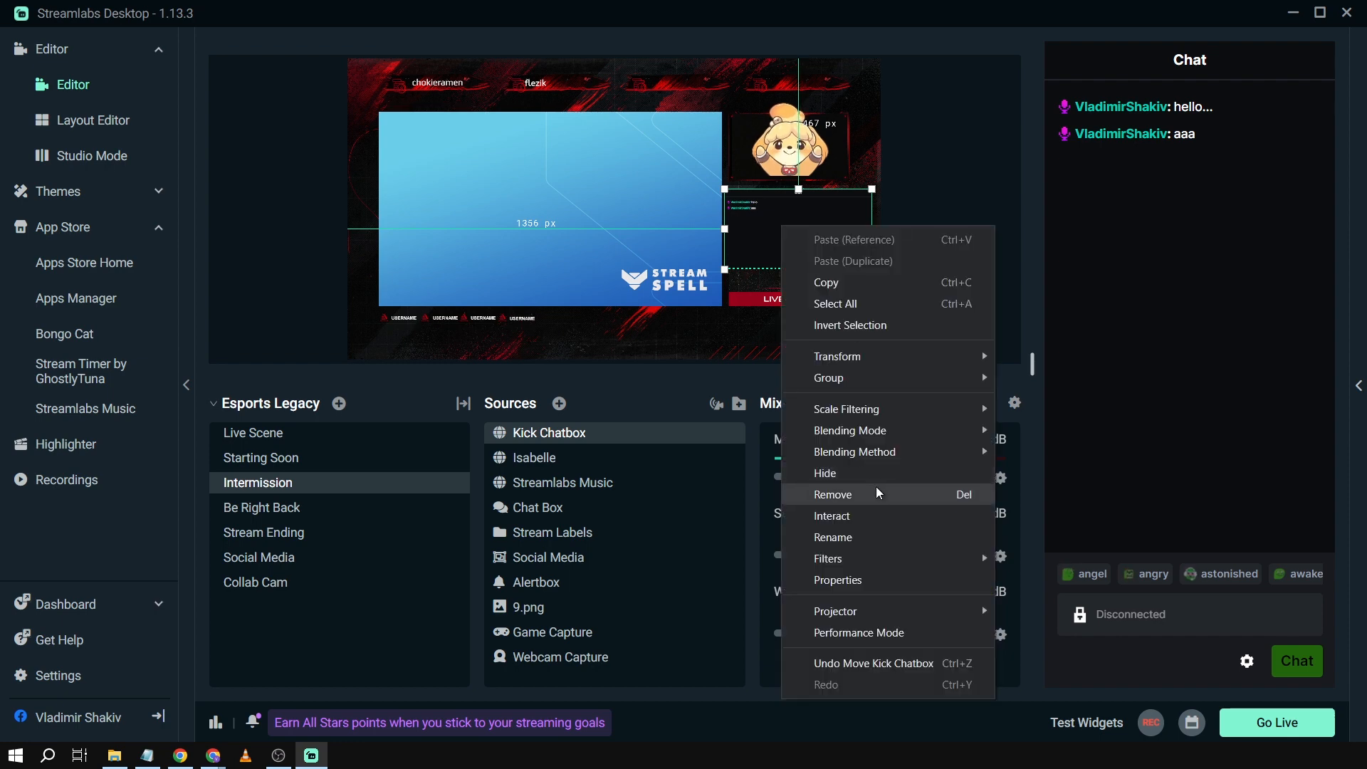
{"action": "left_click", "coordinate": [838, 580]}
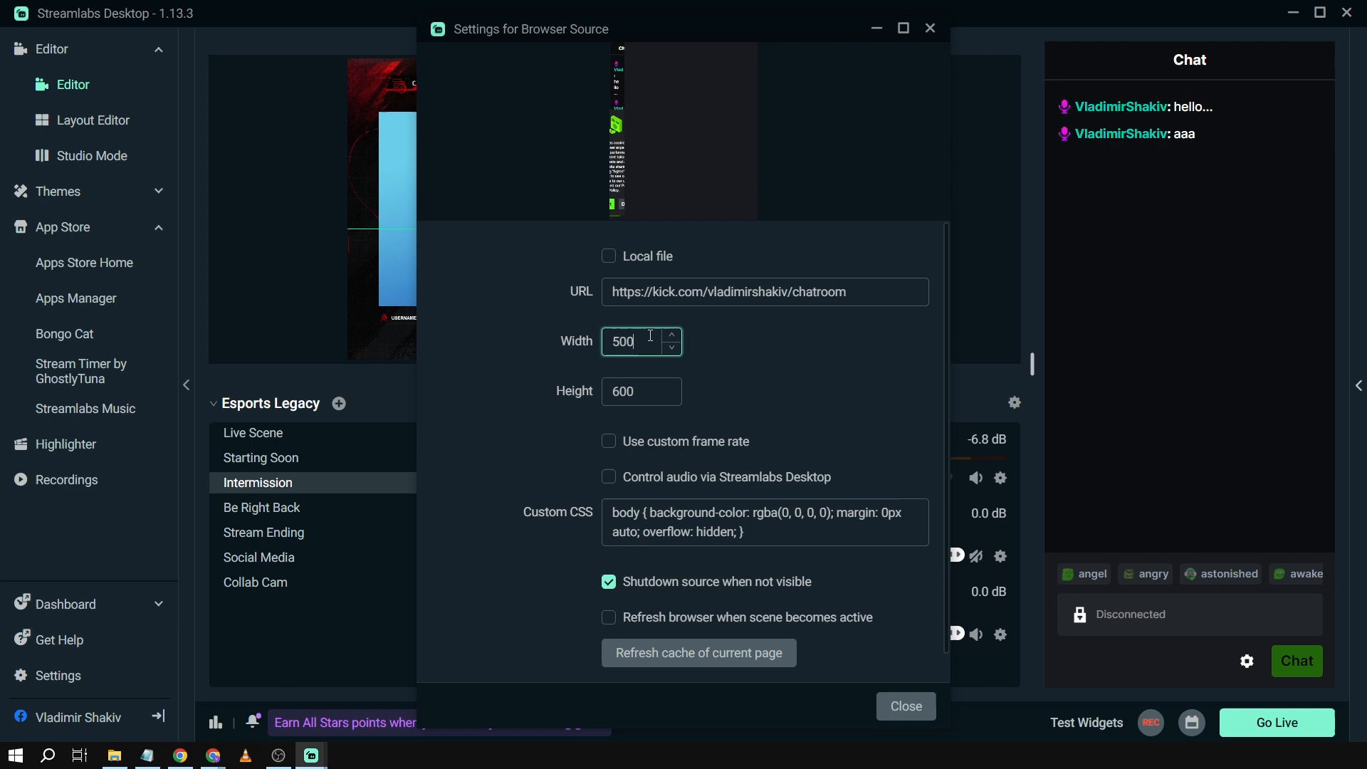
{"action": "type", "text": "1000"}
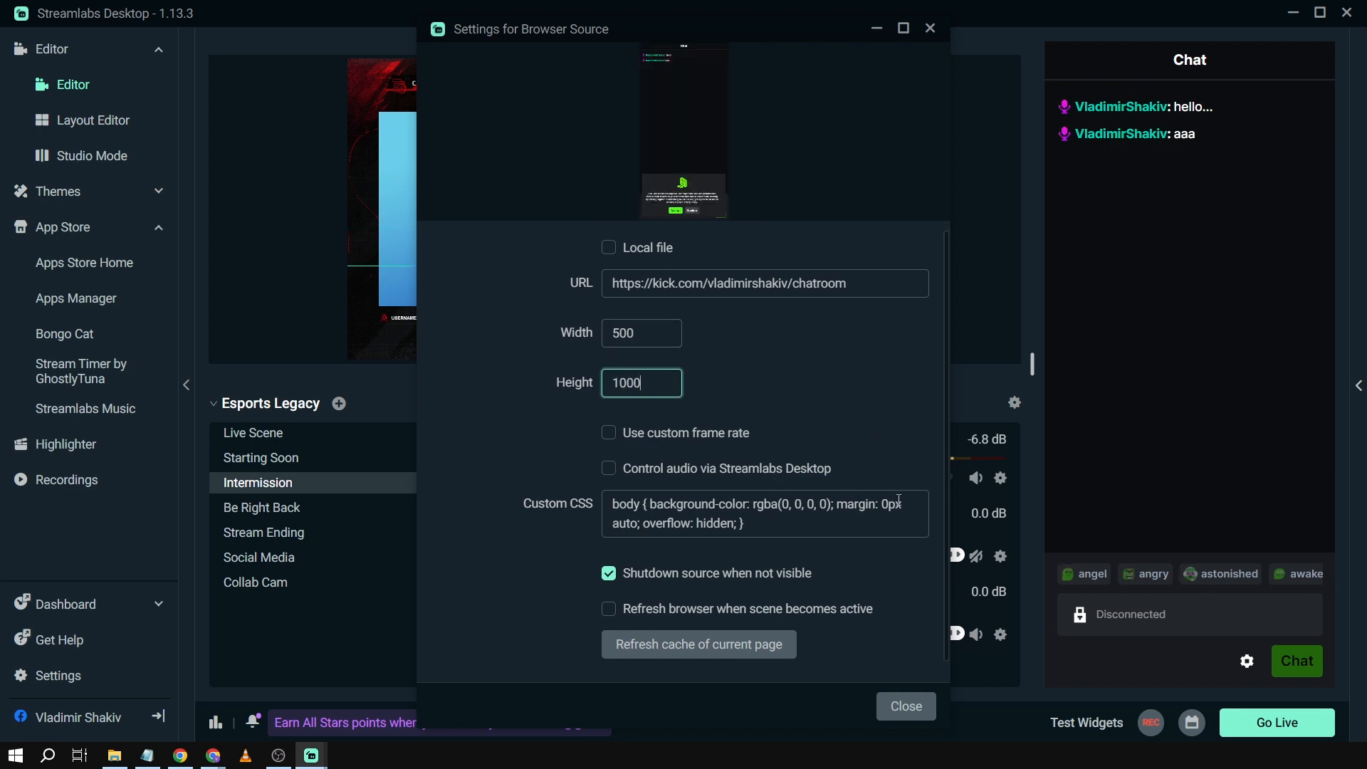
{"action": "left_click", "coordinate": [904, 705]}
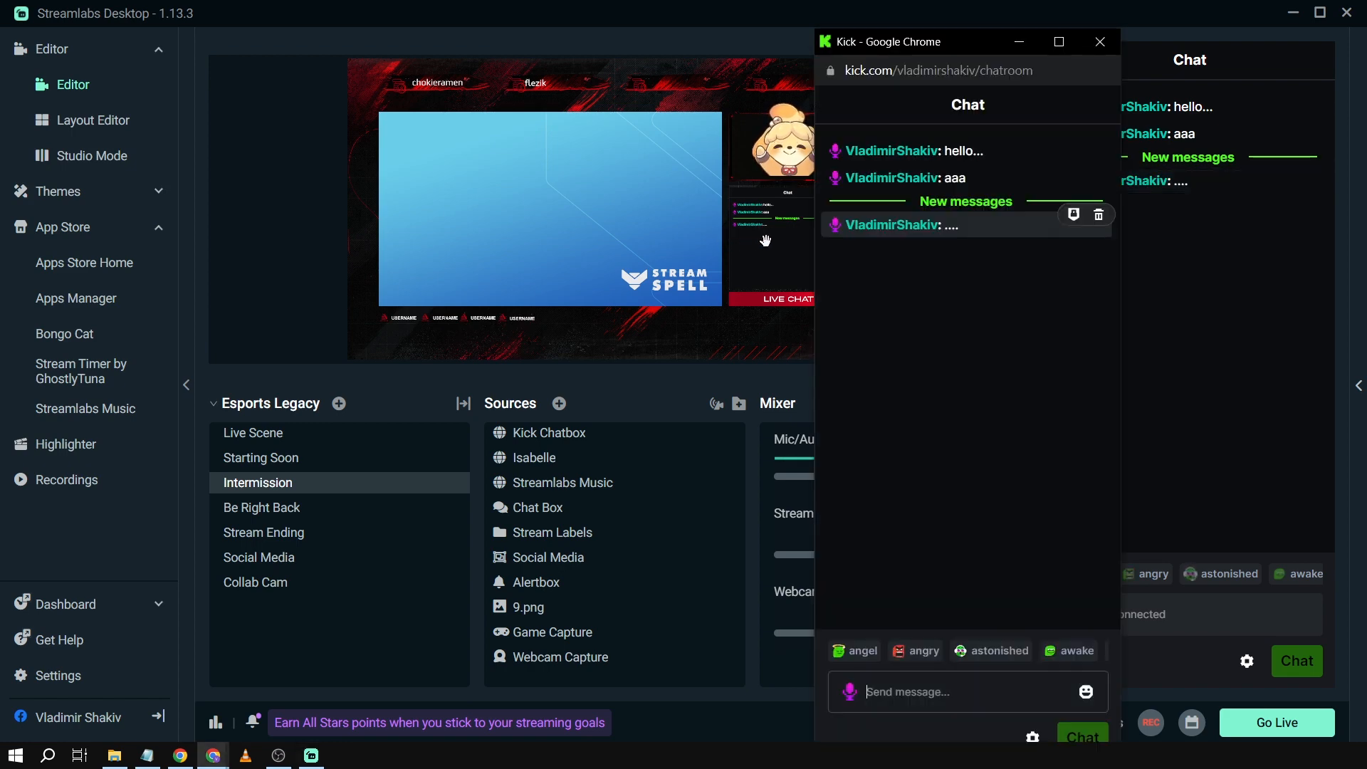
{"action": "mouse_move", "coordinate": [1082, 530]}
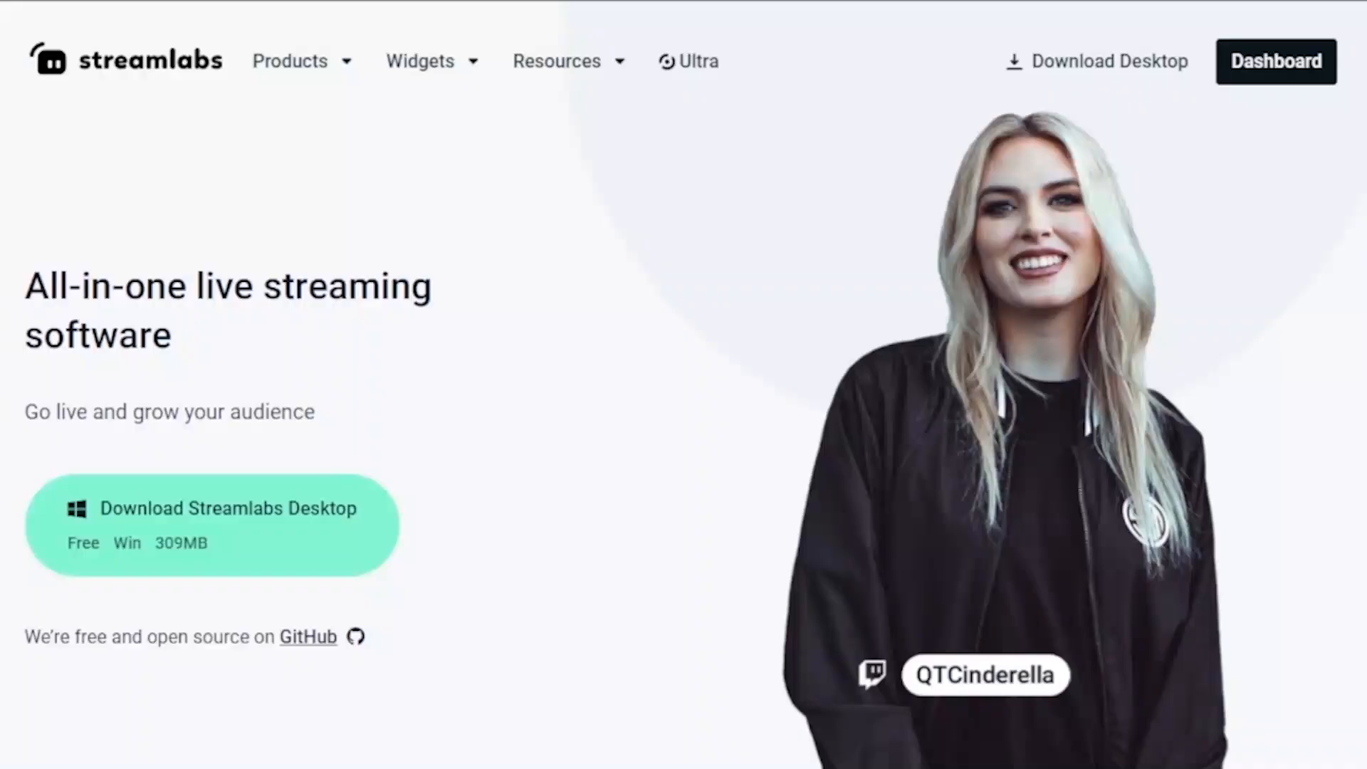
{"action": "mouse_move", "coordinate": [700, 70]}
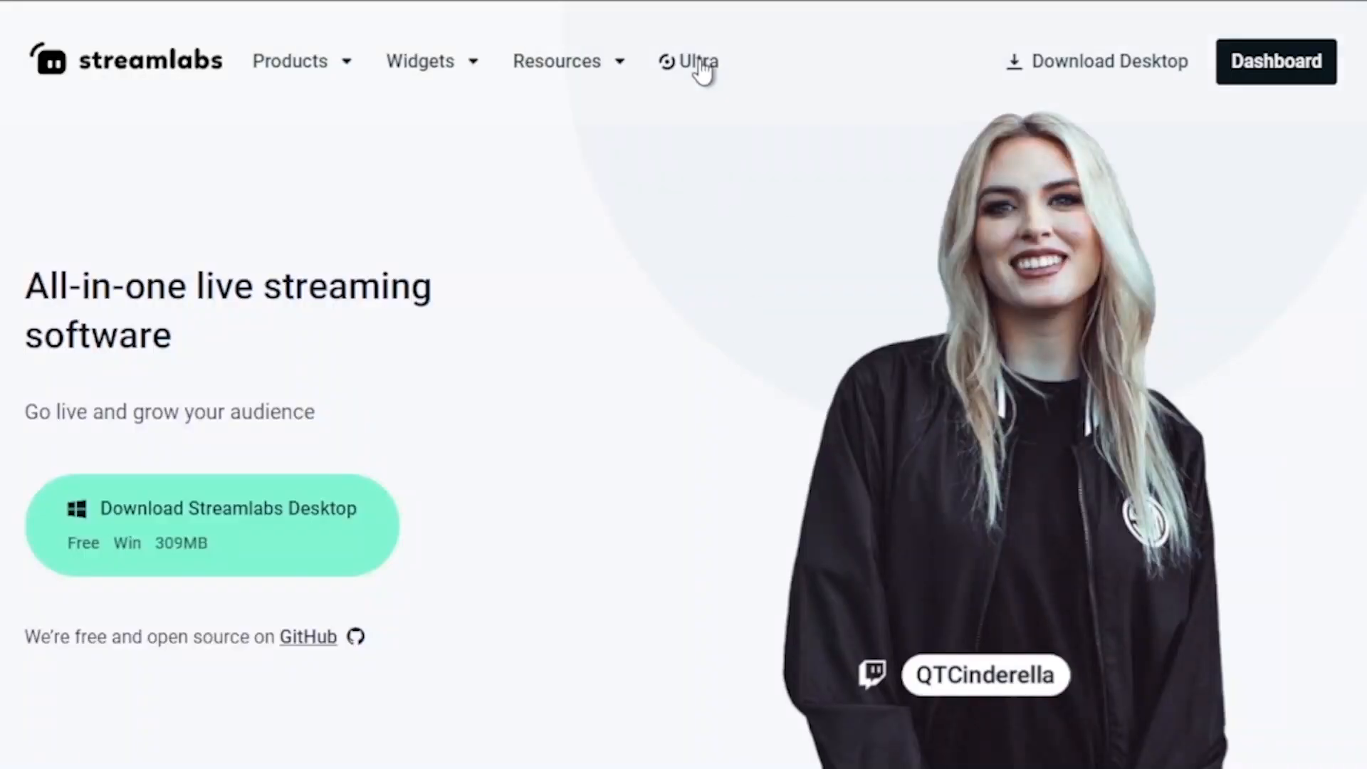
Go from the Ultra plan page to the Video Editor product page via Explore
{"action": "left_click", "coordinate": [696, 61]}
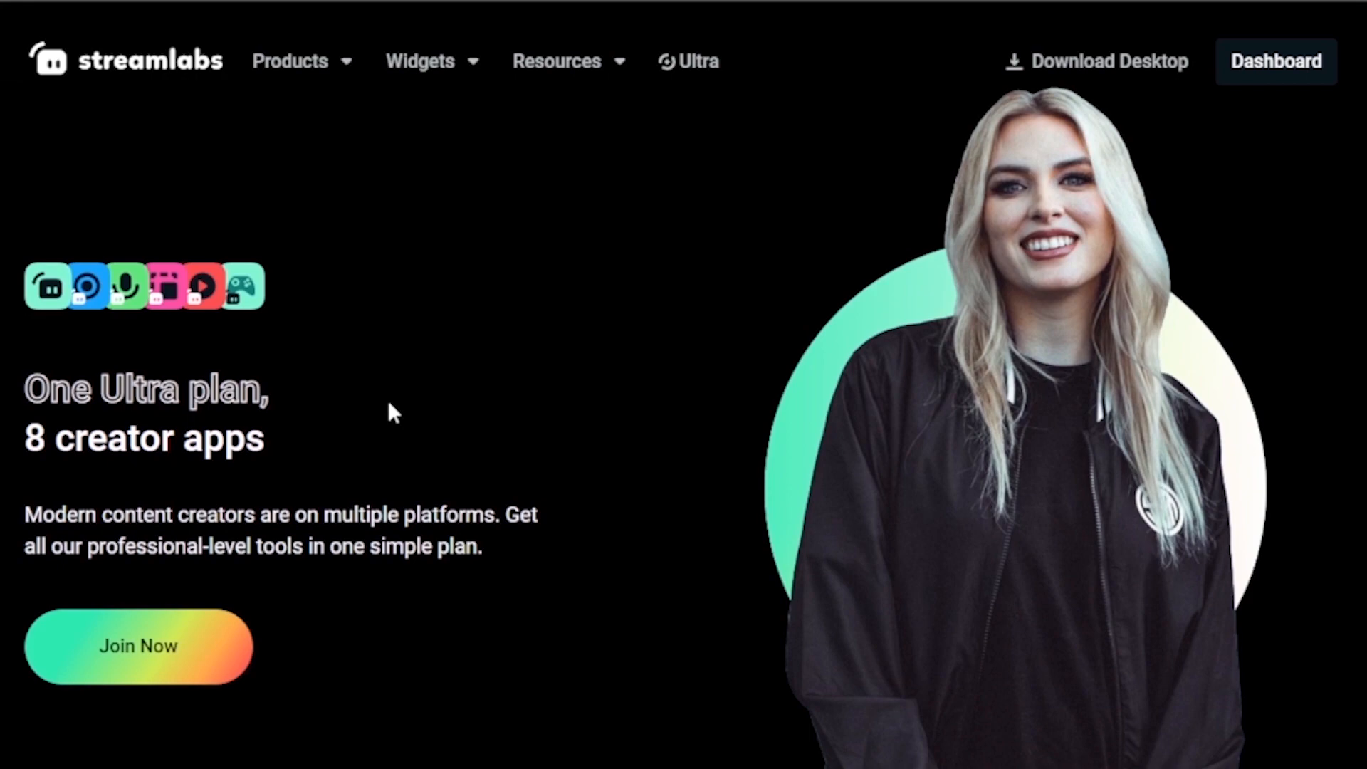
{"action": "scroll", "scroll_direction": "down", "scroll_amount": 3}
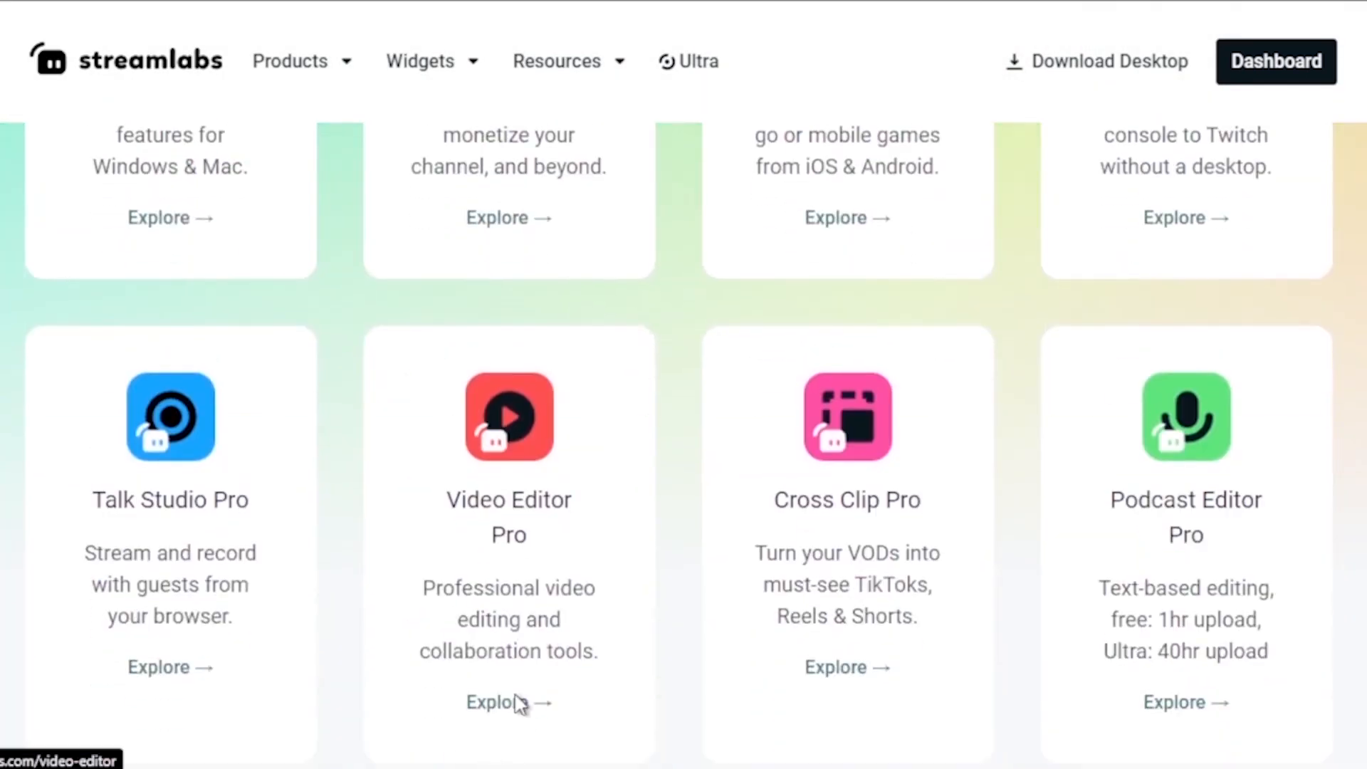
{"action": "left_click", "coordinate": [496, 702]}
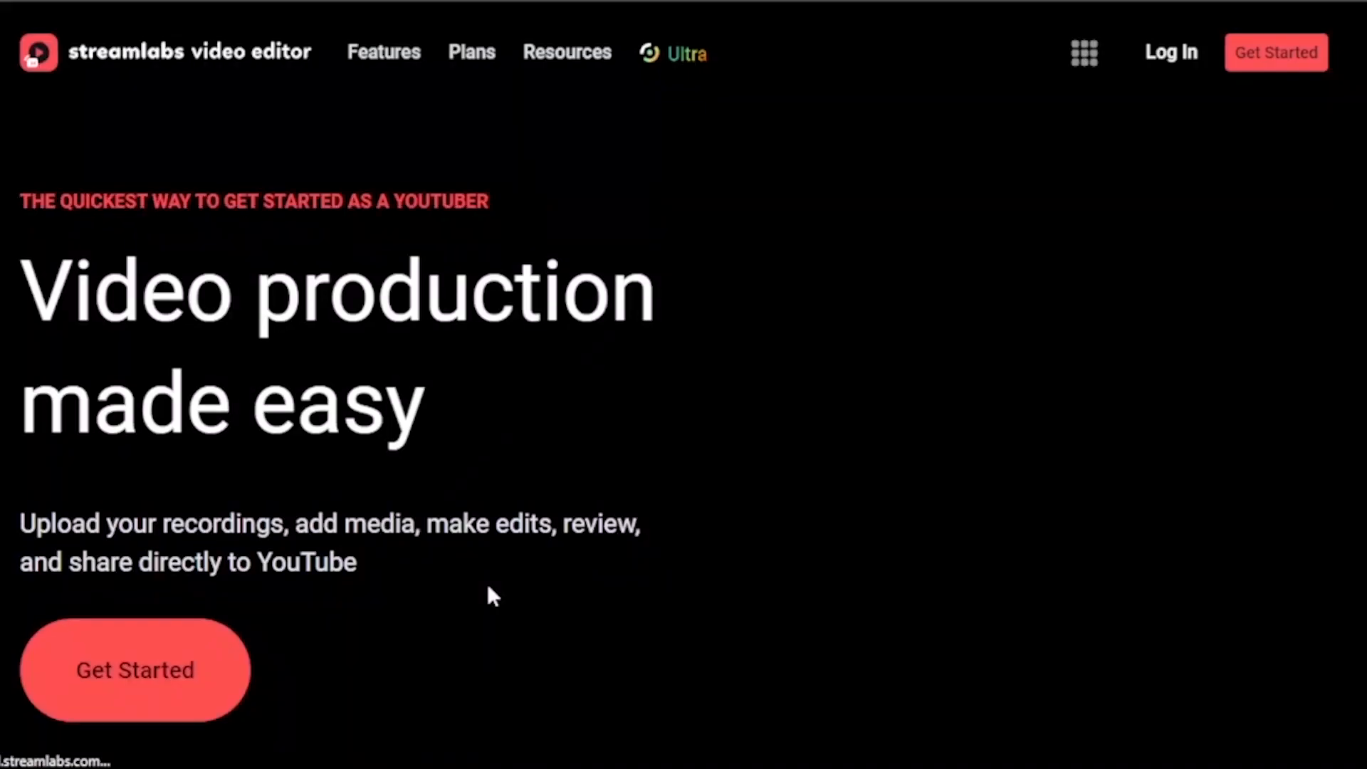
Like the tutorial video on YouTube
{"action": "scroll", "scroll_direction": "down", "scroll_amount": 3}
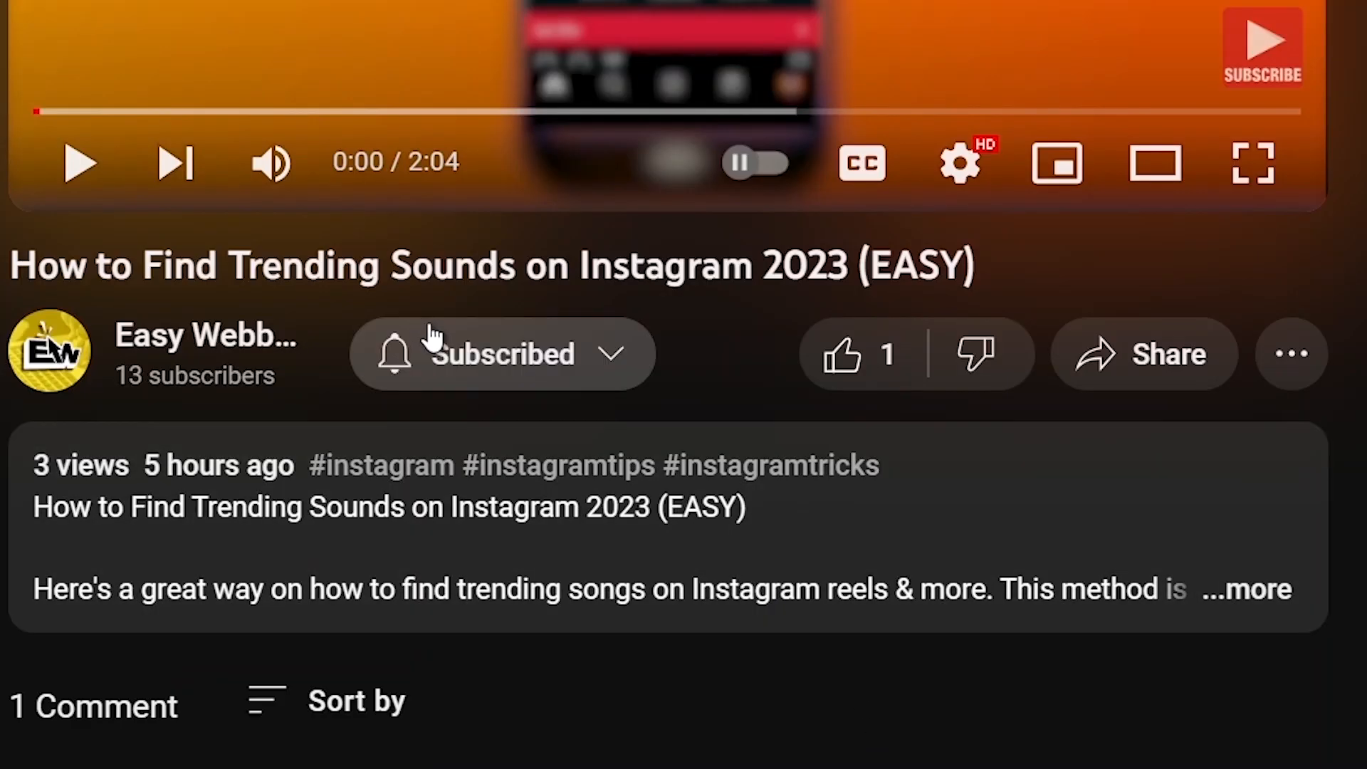
{"action": "left_click", "coordinate": [840, 353]}
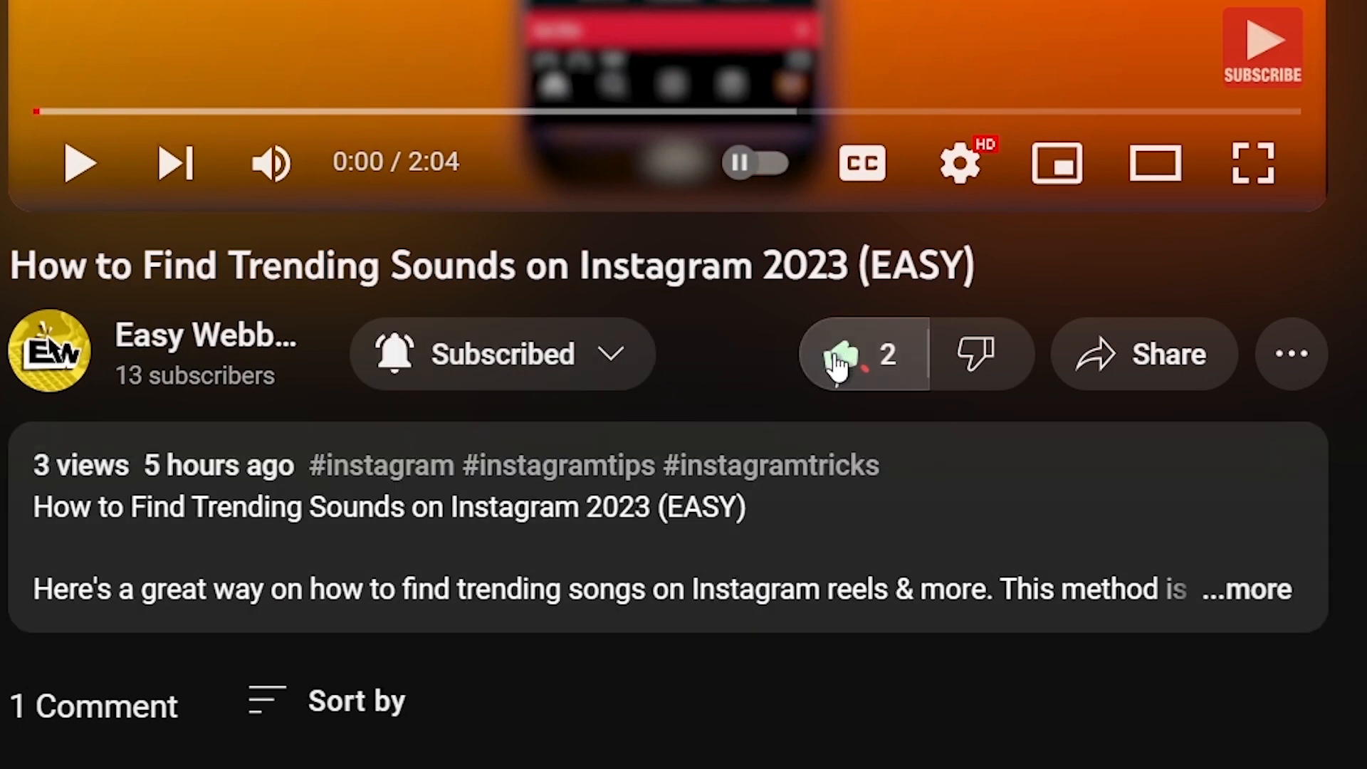